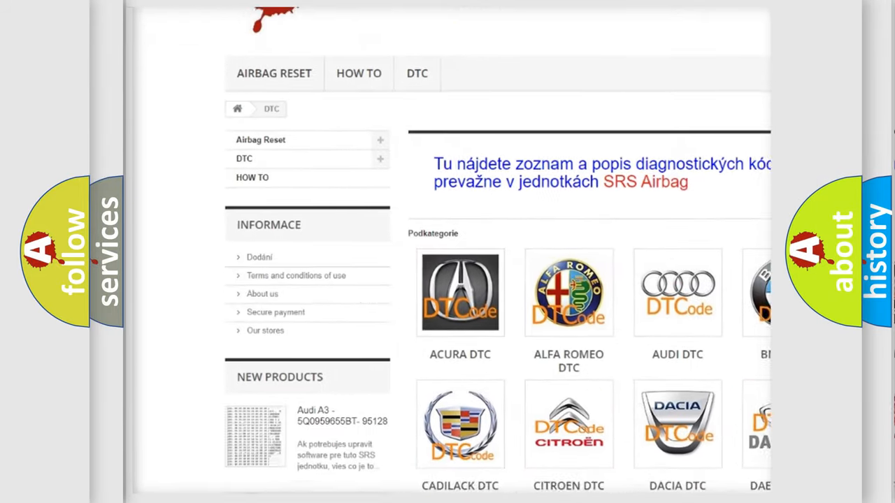
pyautogui.scroll(-3)
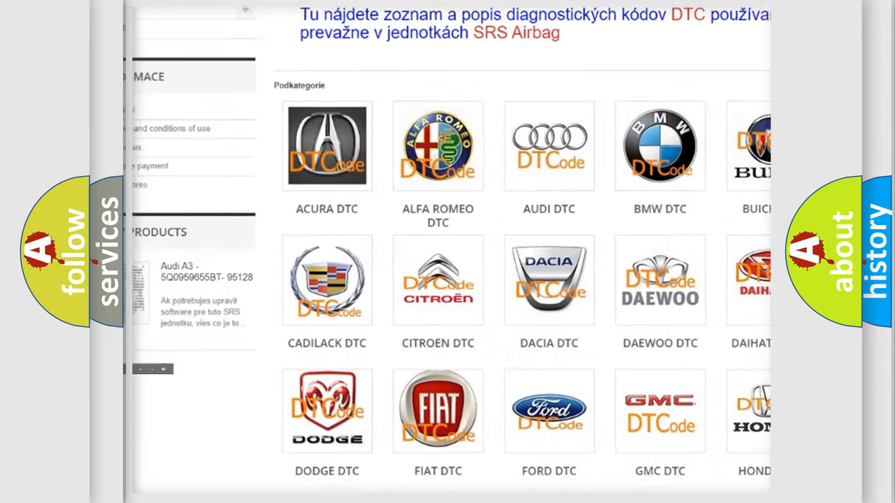
pyautogui.scroll(-3)
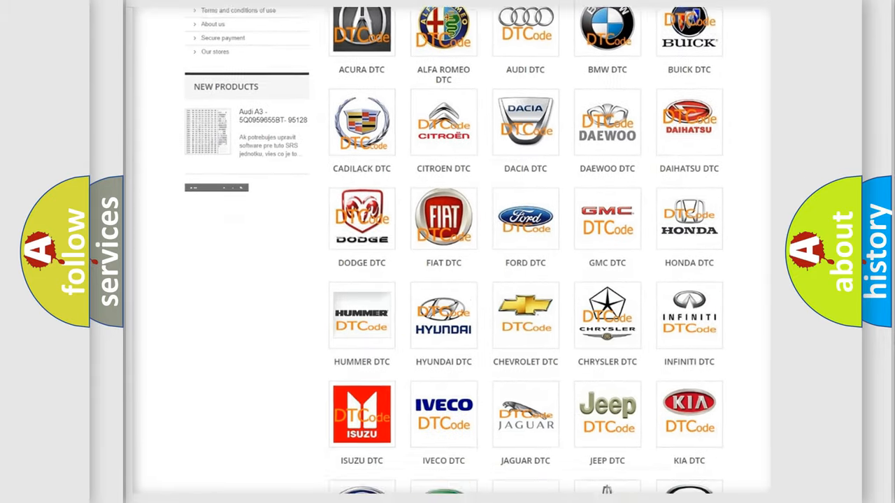
pyautogui.scroll(-3)
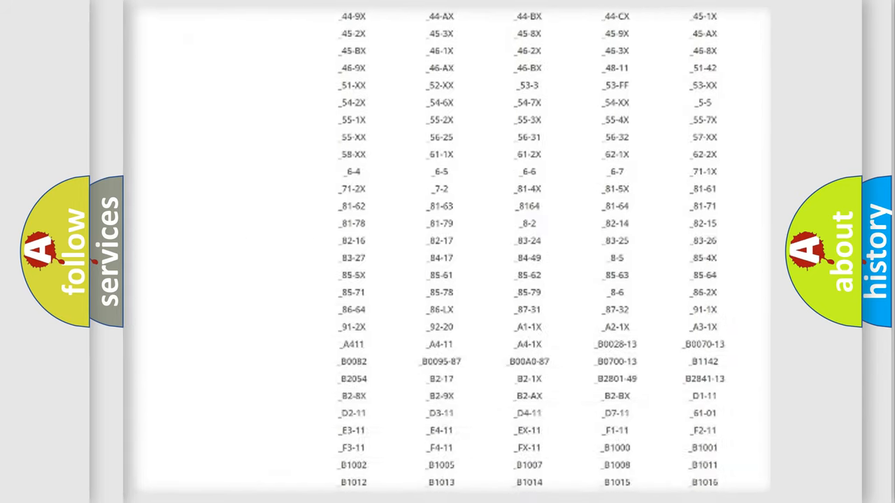
pyautogui.scroll(-3)
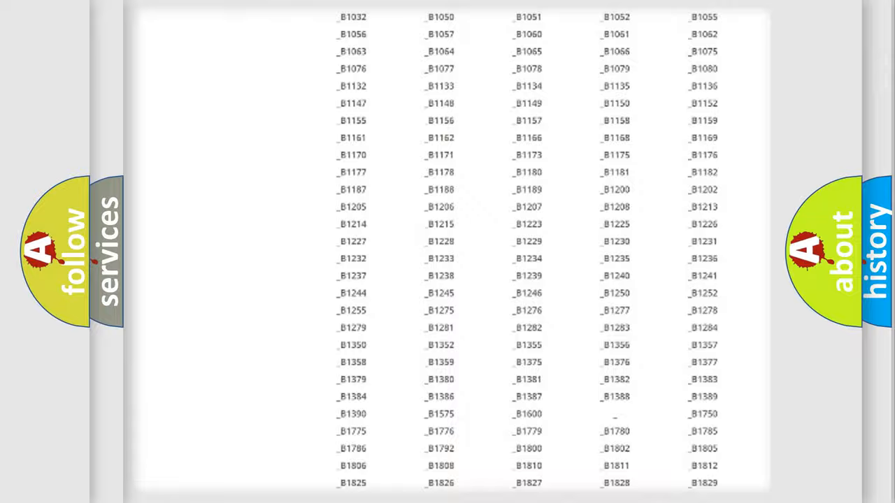